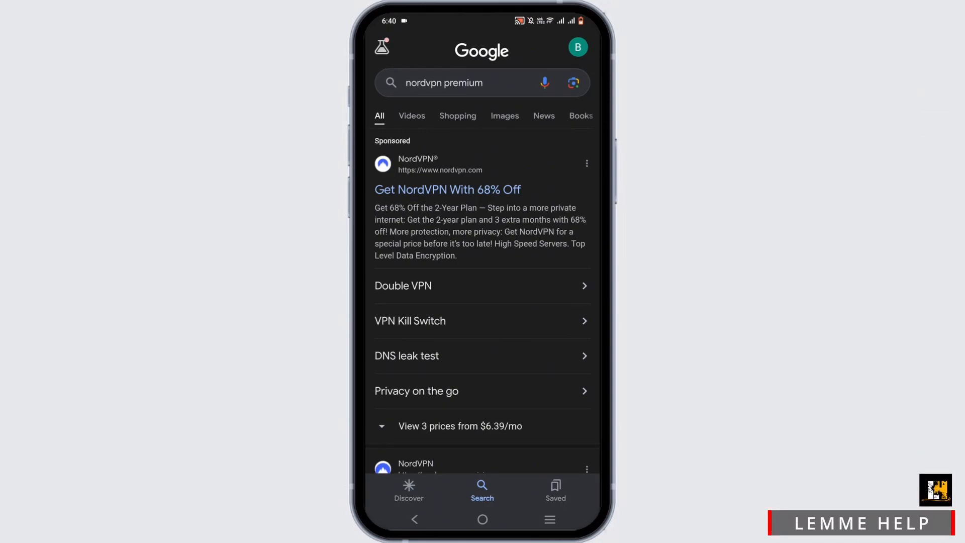
# Step: Open the sponsored 'Get NordVPN With 68% Off' result for 'nordvpn premium'
pyautogui.scroll(-3)
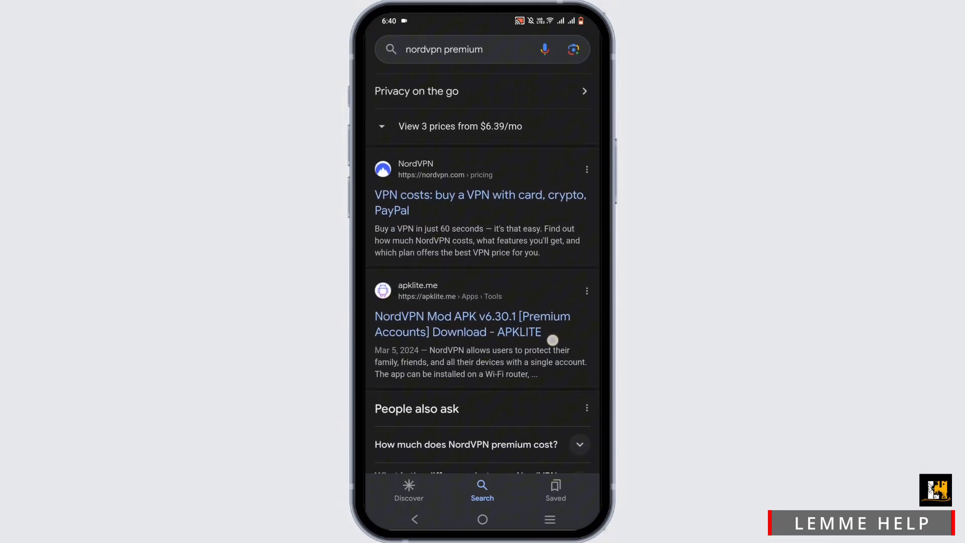
pyautogui.scroll(3)
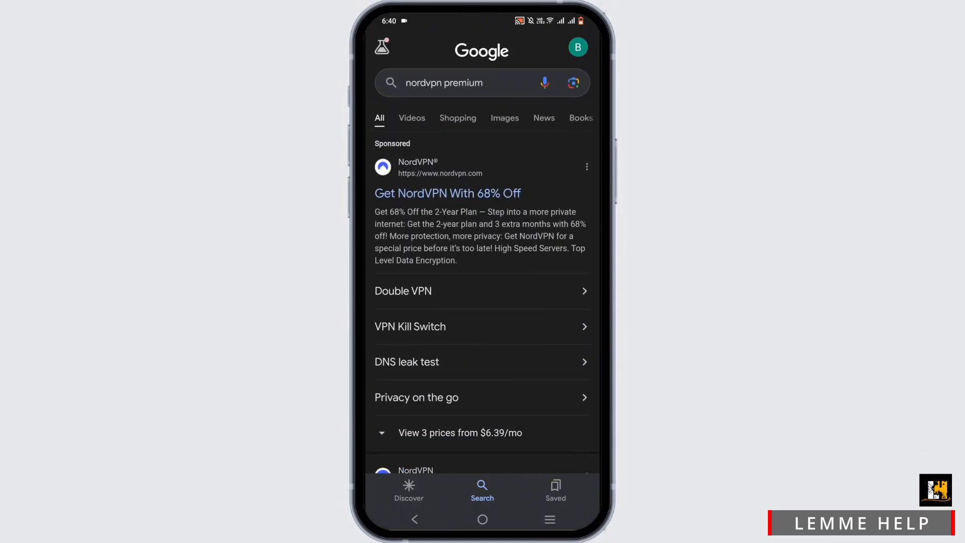
pyautogui.click(447, 193)
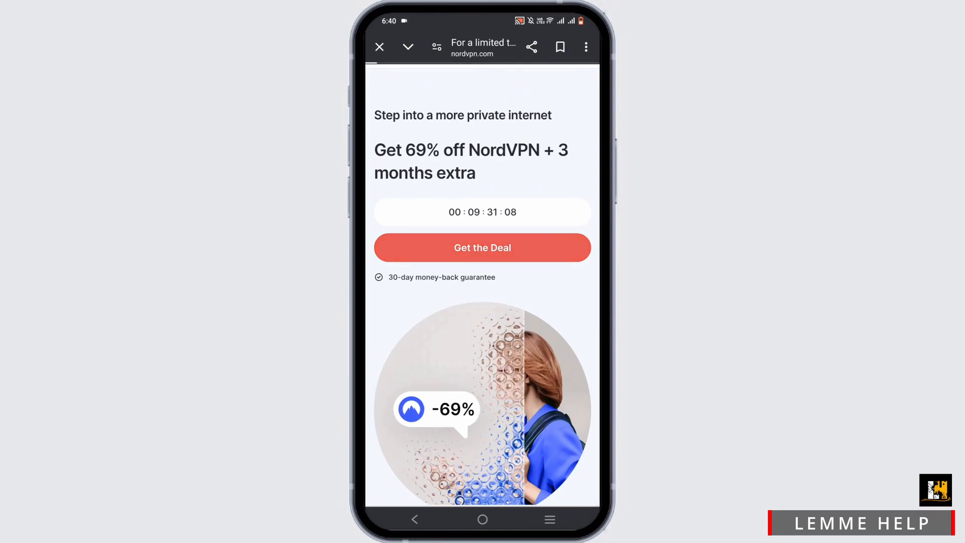
# Step: Claim the 69% off deal and browse the 2-year plans to Plus at $3.99/month
pyautogui.click(482, 247)
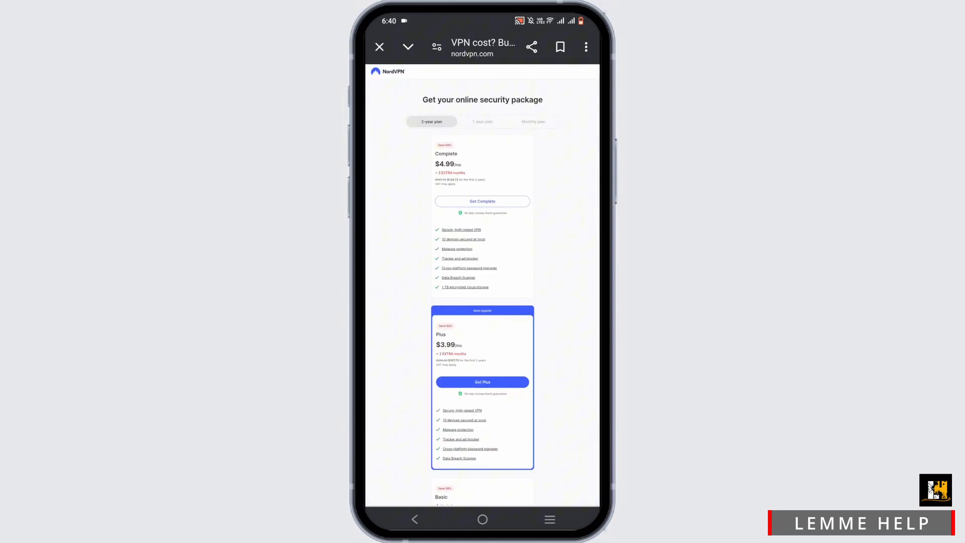
pyautogui.scroll(3)
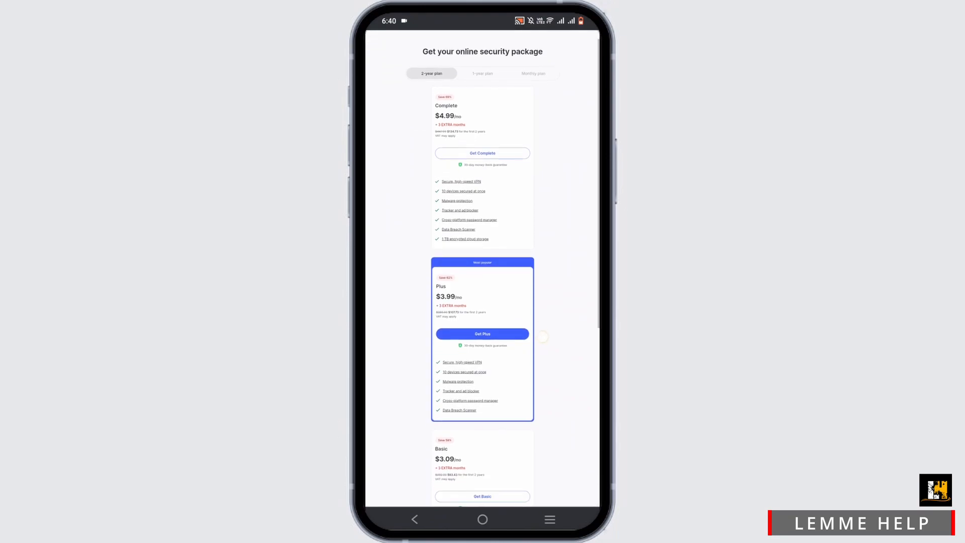
pyautogui.scroll(-3)
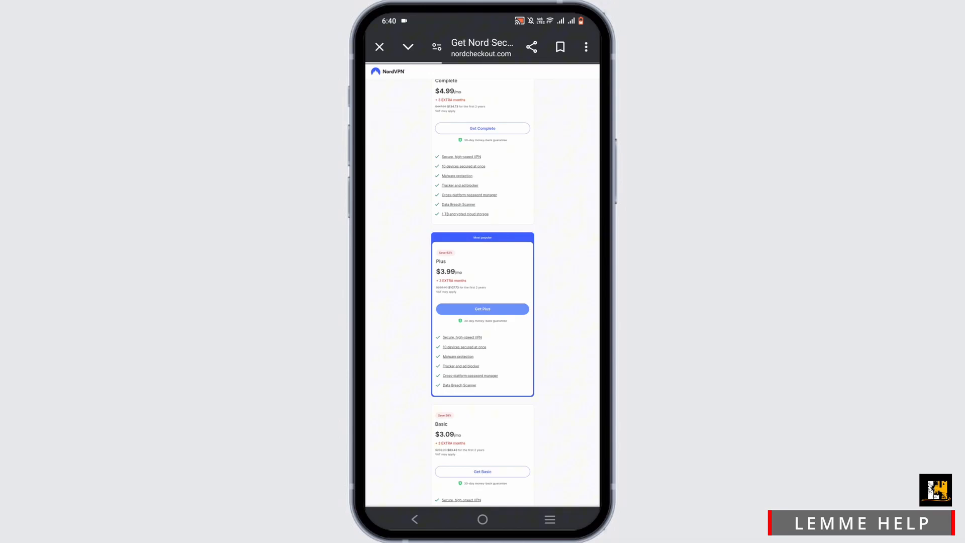
pyautogui.click(482, 308)
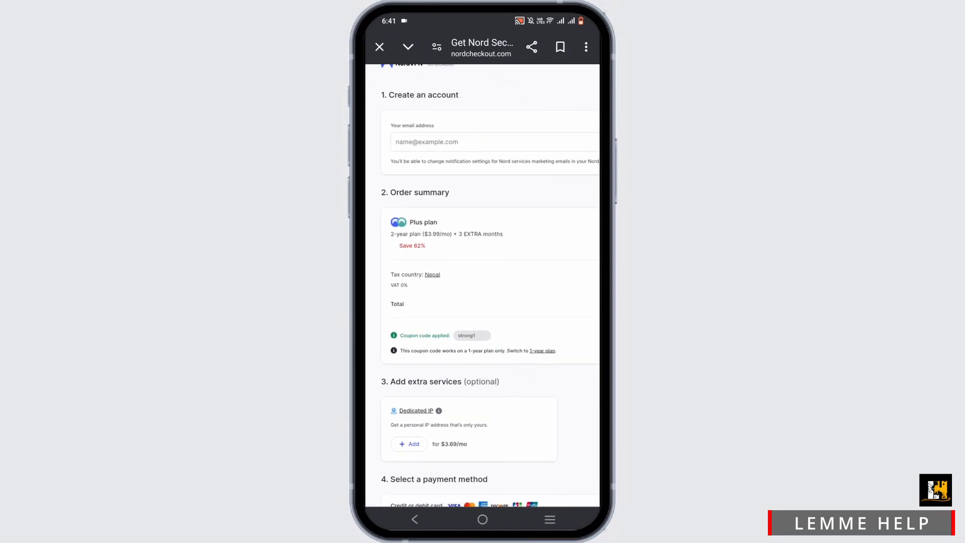
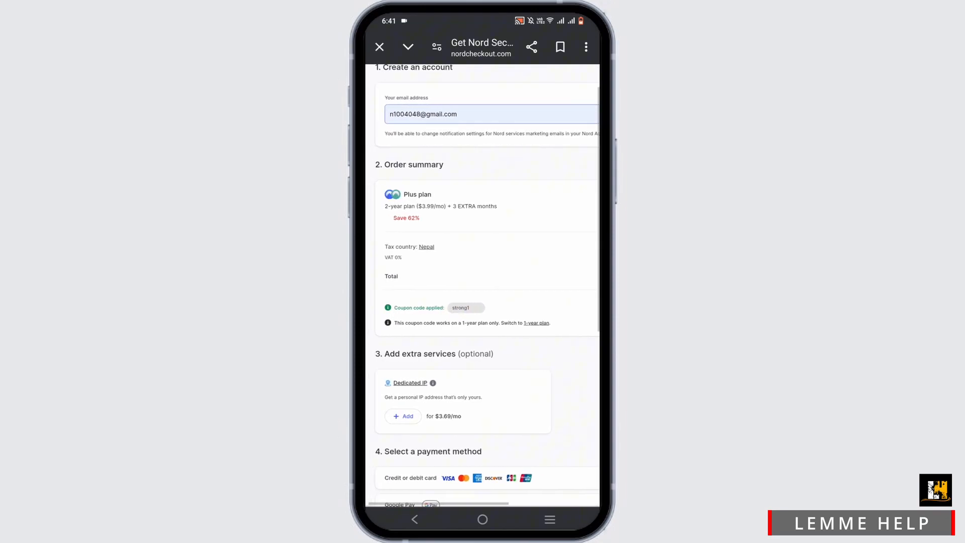
pyautogui.scroll(-3)
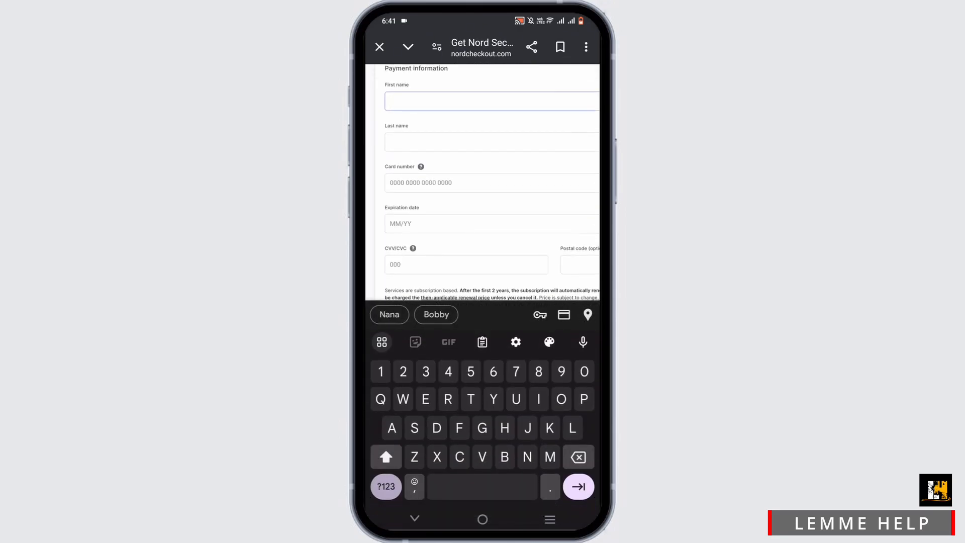
pyautogui.click(389, 314)
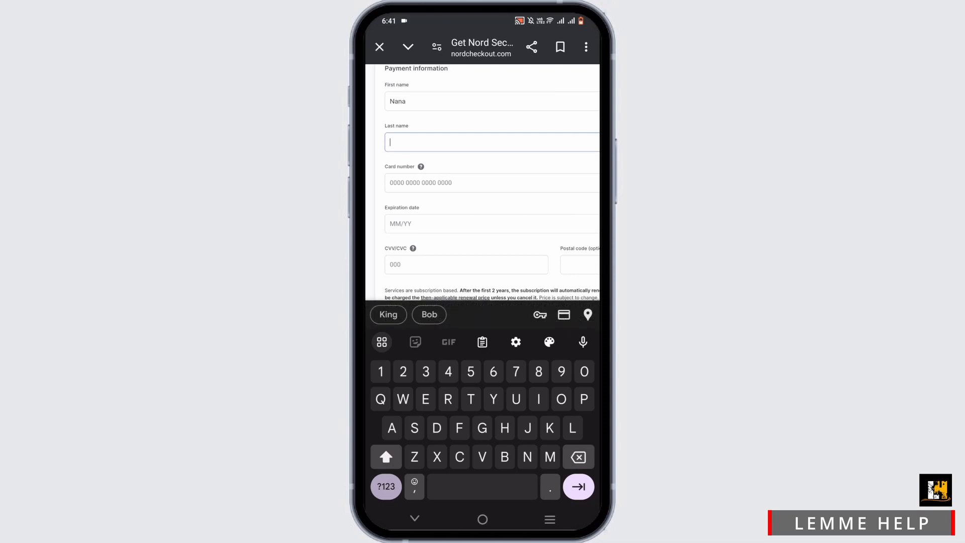
pyautogui.click(387, 314)
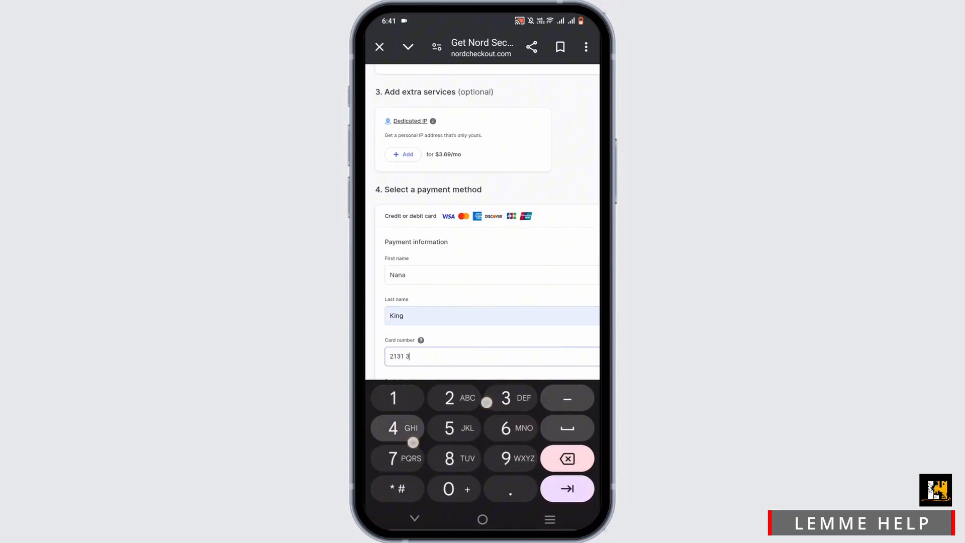
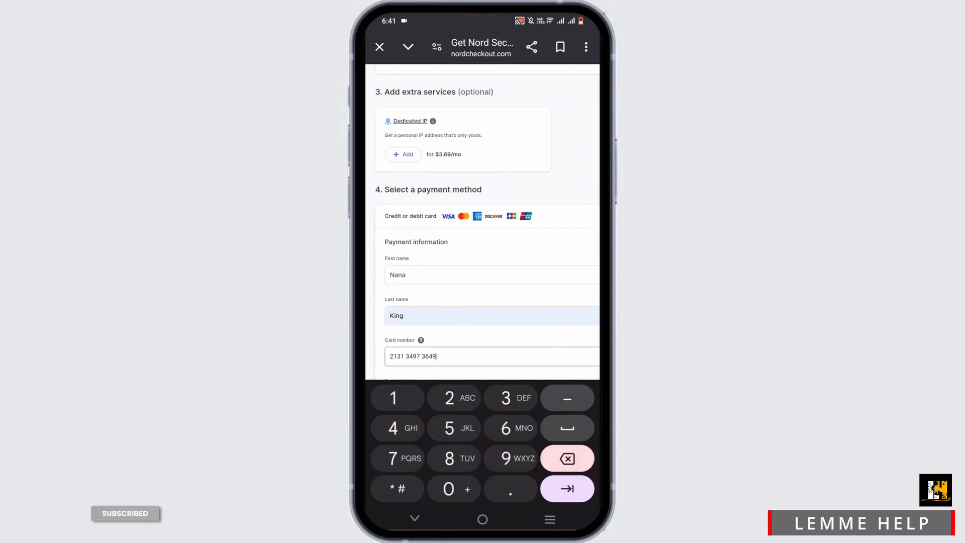
# Step: Enter card expiry 03/24, correcting the mistyped year 99, and add the security code
pyautogui.scroll(3)
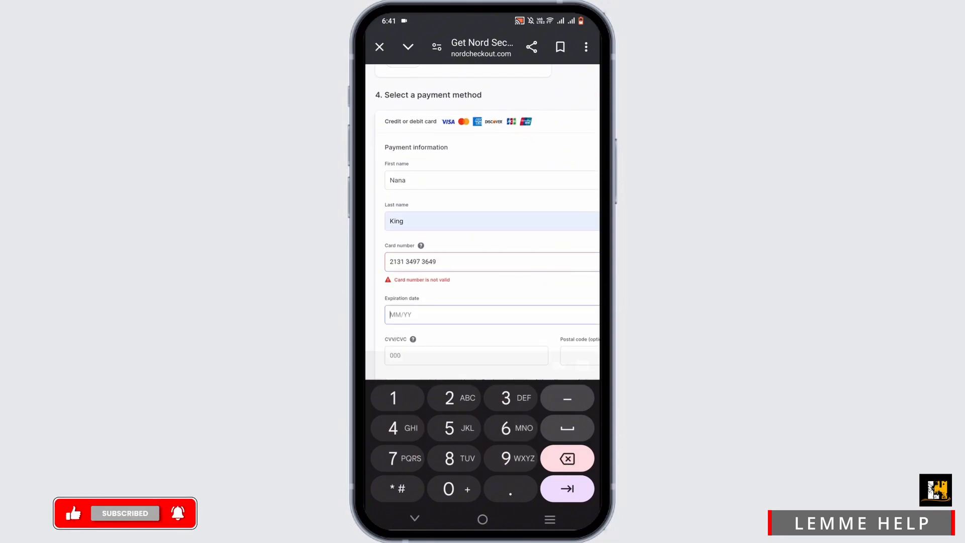
pyautogui.write('03/')
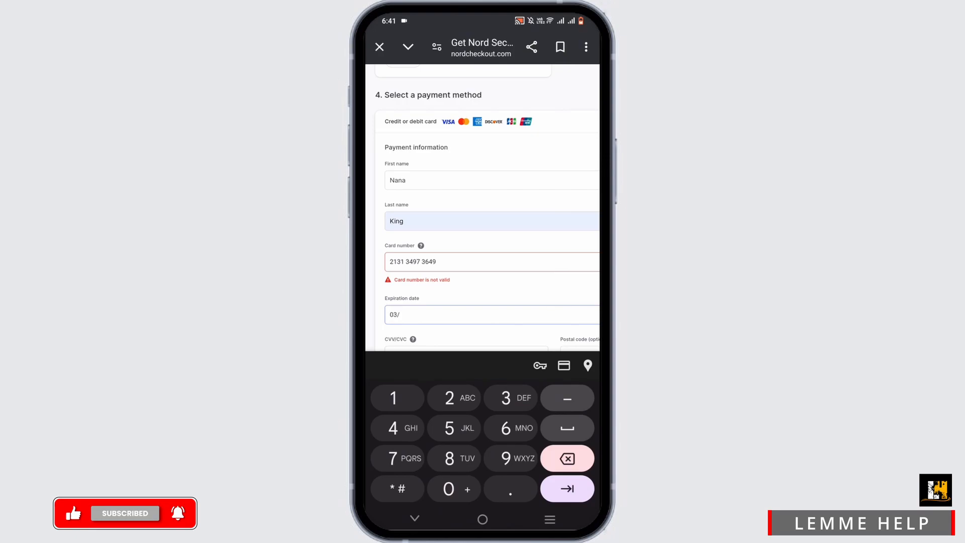
pyautogui.write('99')
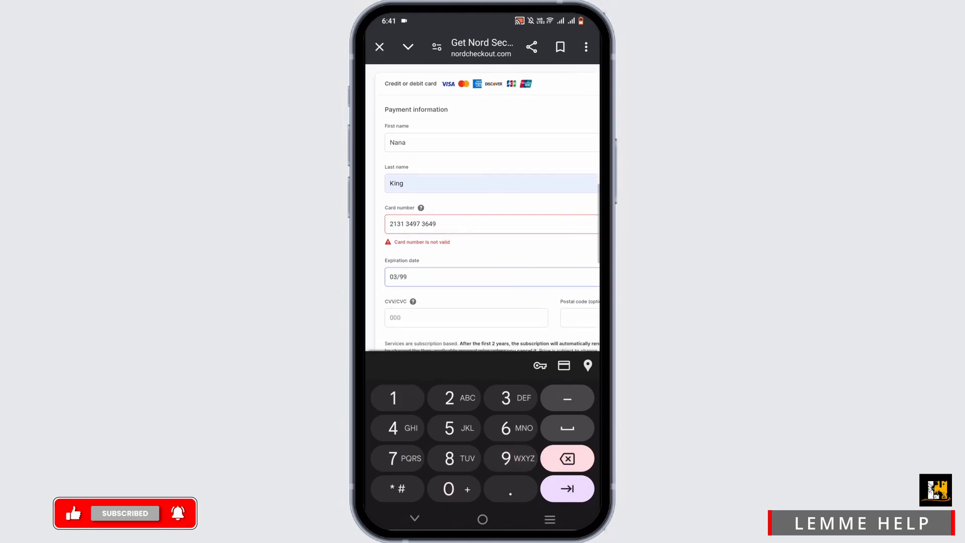
pyautogui.click(567, 458)
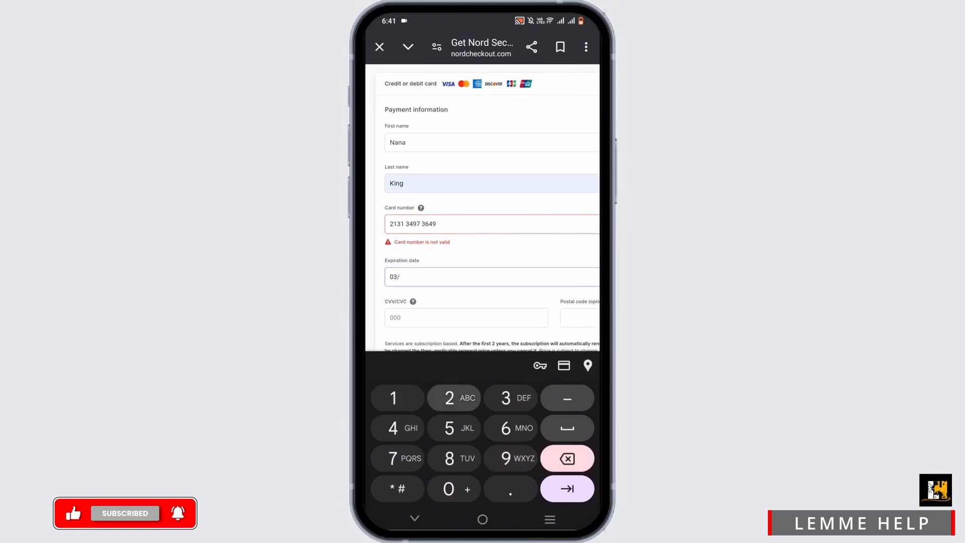
pyautogui.click(449, 398)
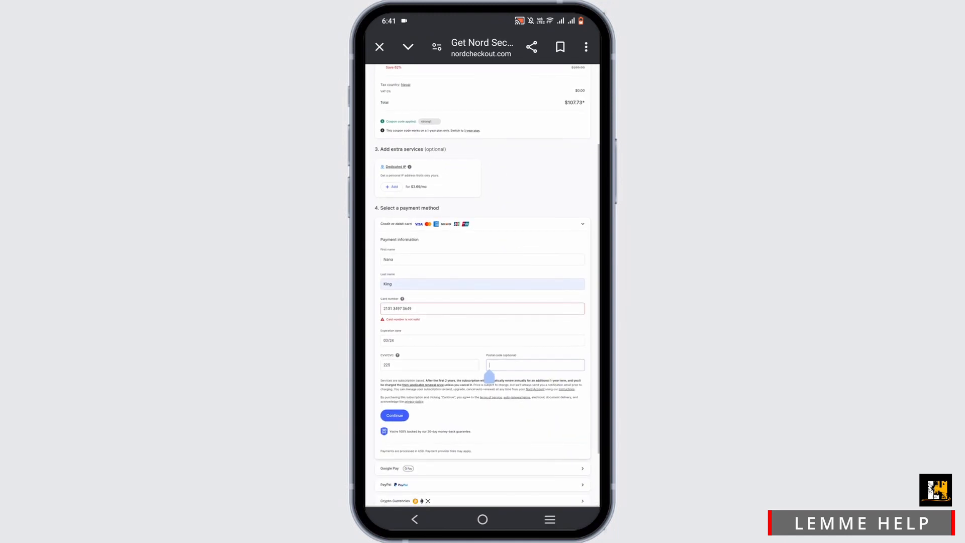
pyautogui.scroll(-3)
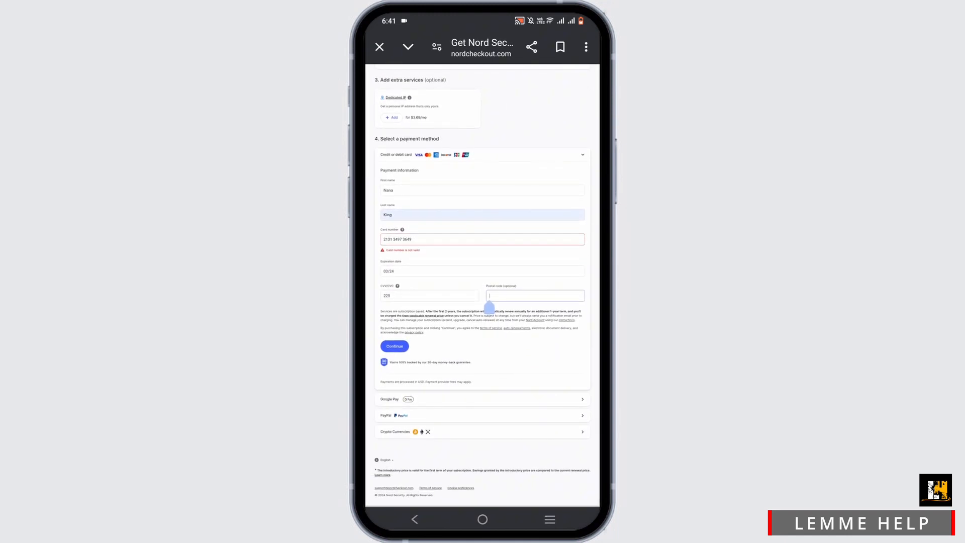